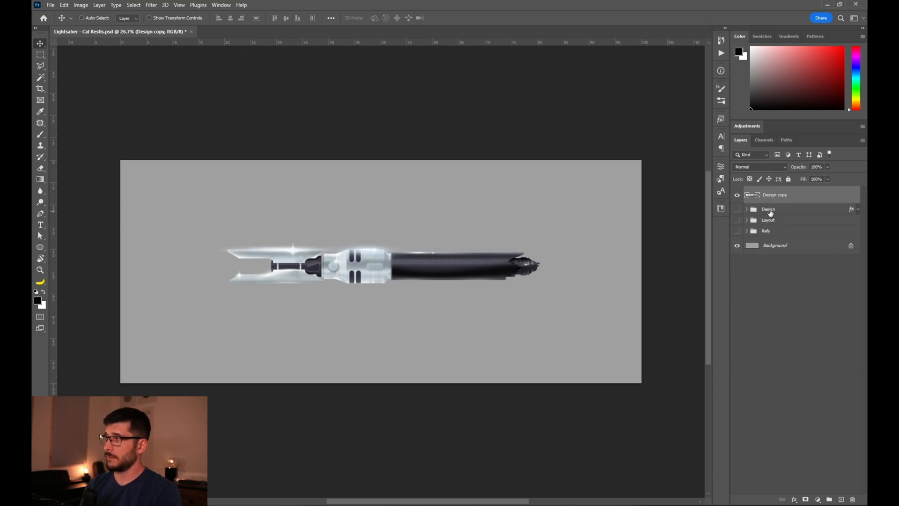
- Rename the duplicated hilt layer to Body and scale it smaller toward the right
{"action": "double_click", "coordinate": [775, 194]}
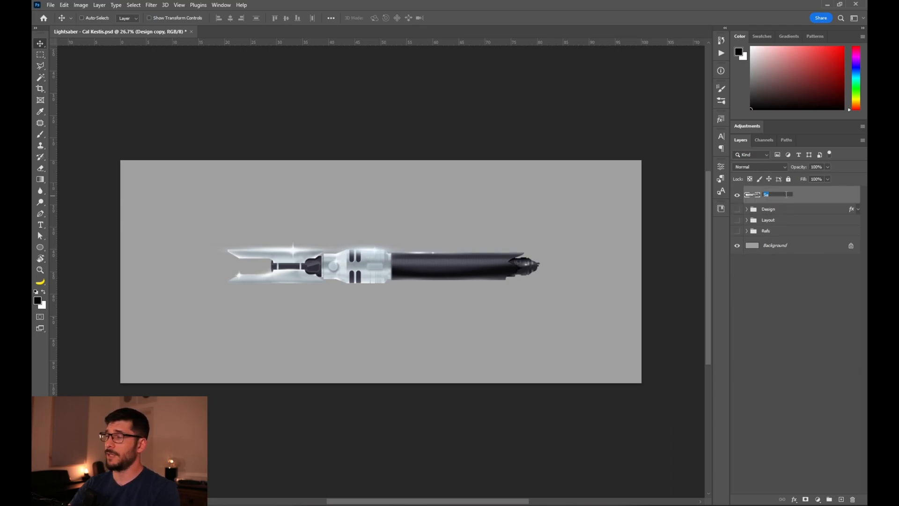
{"action": "key", "text": "ctrl+t"}
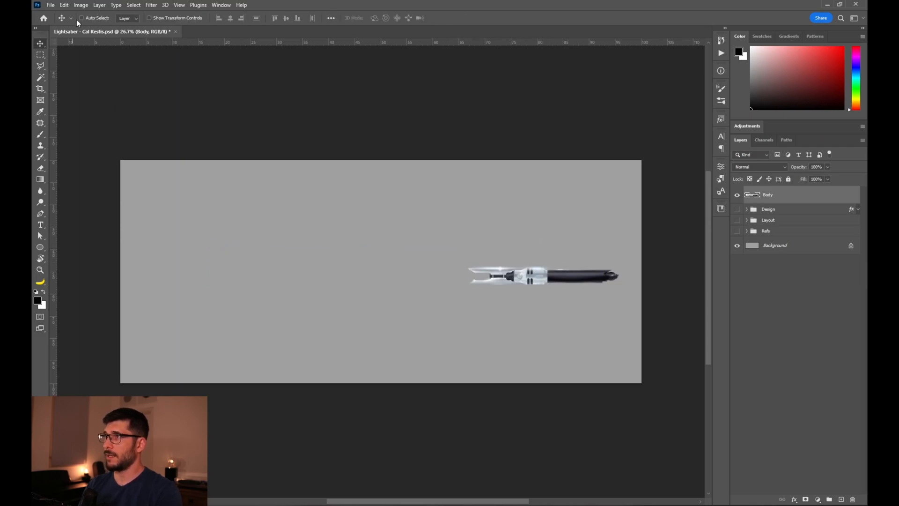
{"action": "left_click", "coordinate": [80, 4]}
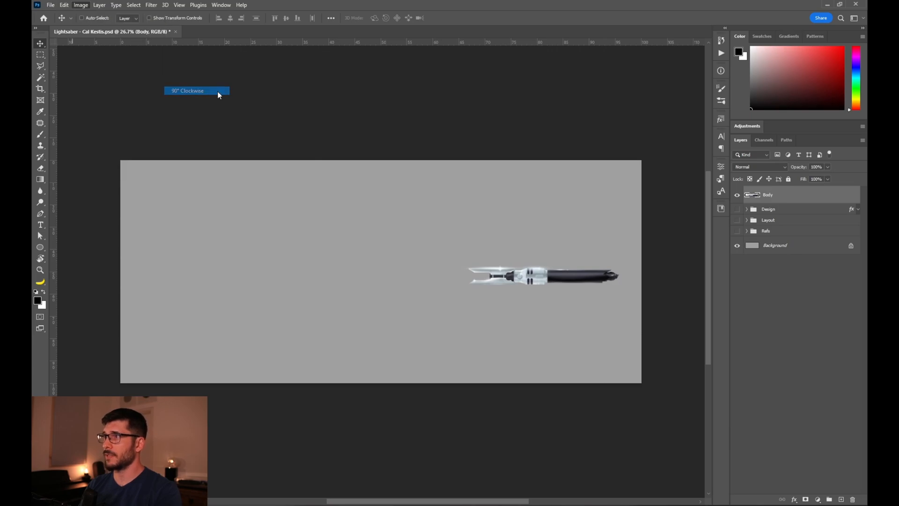
- Rotate the canvas 90° clockwise so the hilt stands upright
{"action": "left_click", "coordinate": [186, 90]}
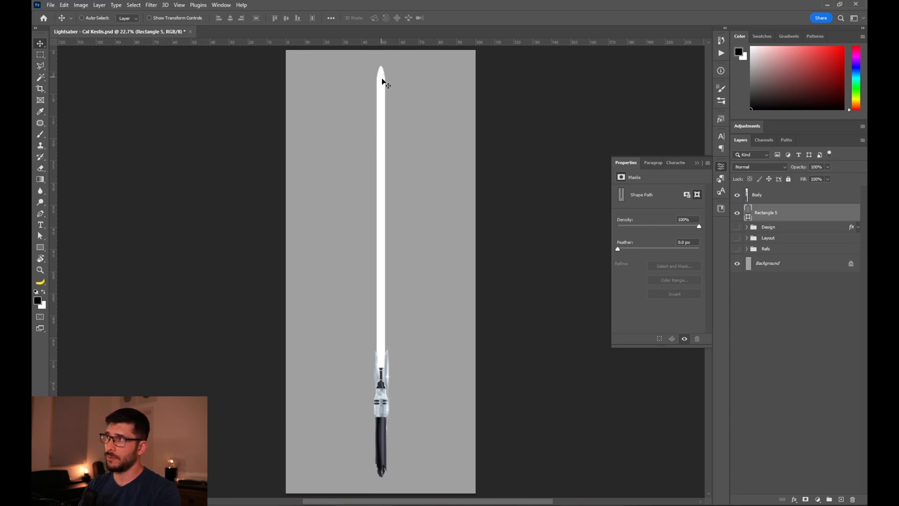
{"action": "mouse_move", "coordinate": [385, 97]}
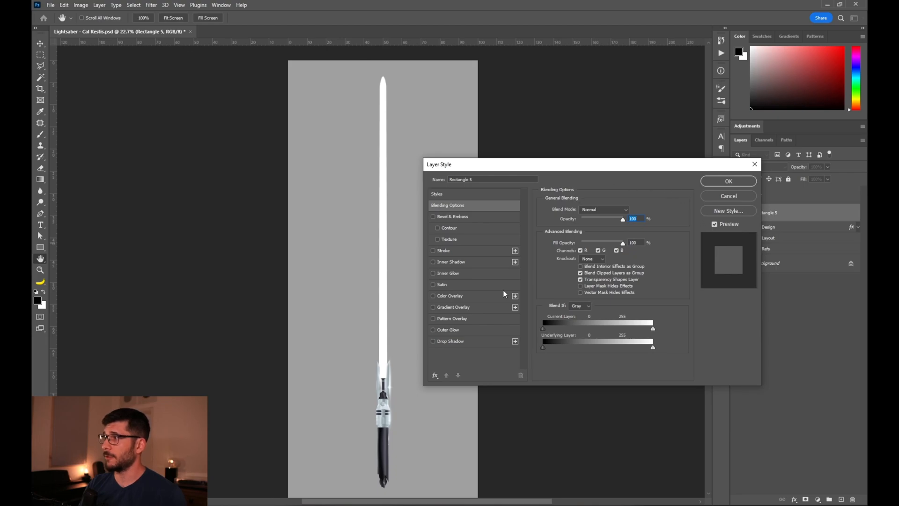
- Give the blade a purple Outer Glow at 74% opacity with a larger glow size
{"action": "left_click", "coordinate": [433, 330]}
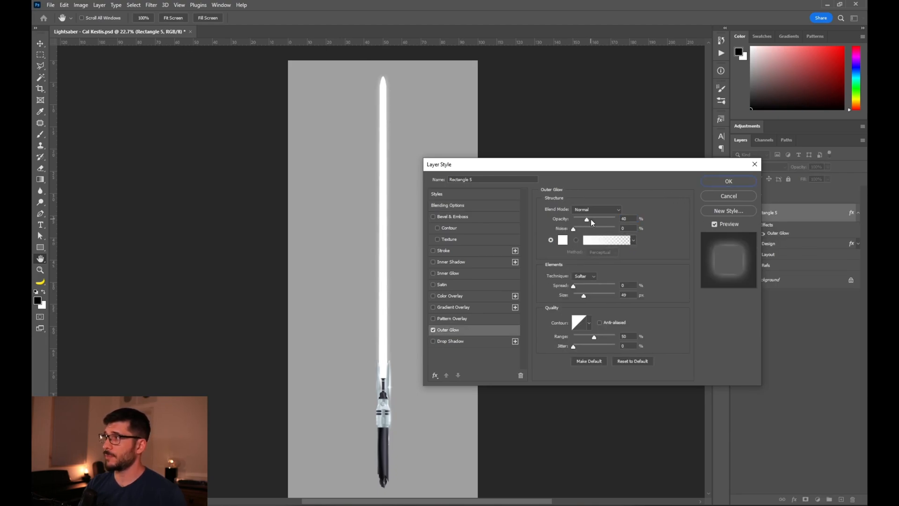
{"action": "left_click_drag", "start_coordinate": [586, 220], "coordinate": [603, 219]}
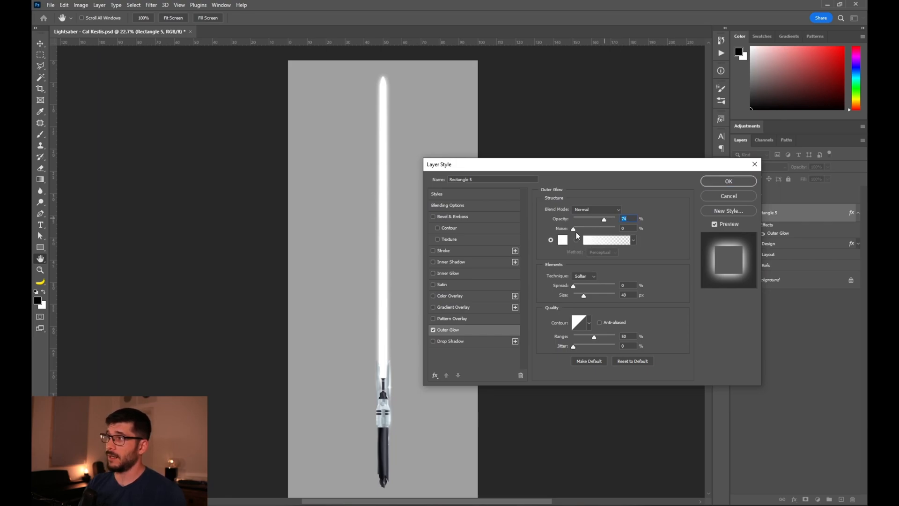
{"action": "left_click", "coordinate": [561, 240]}
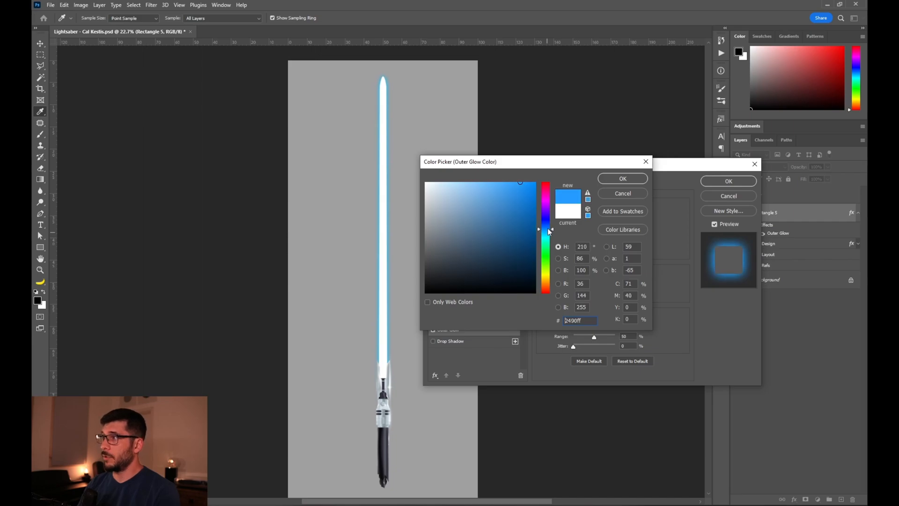
{"action": "left_click", "coordinate": [623, 179]}
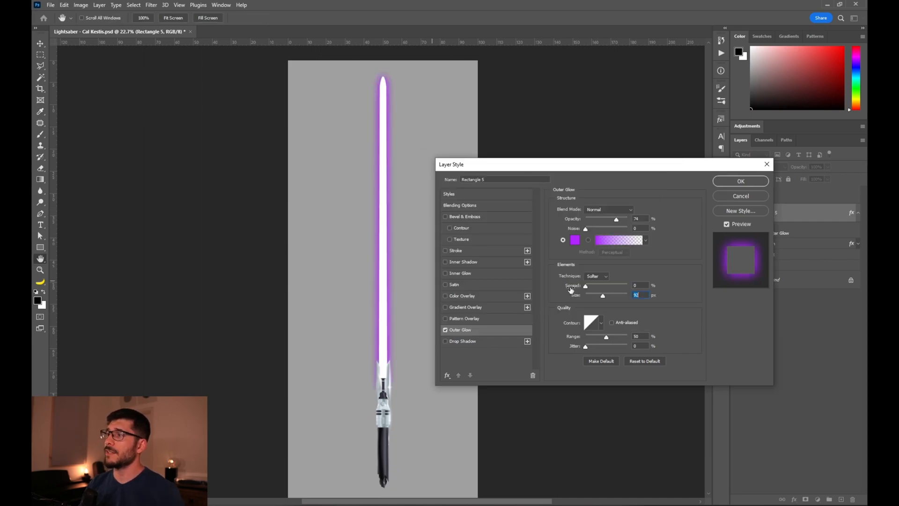
{"action": "left_click", "coordinate": [575, 240]}
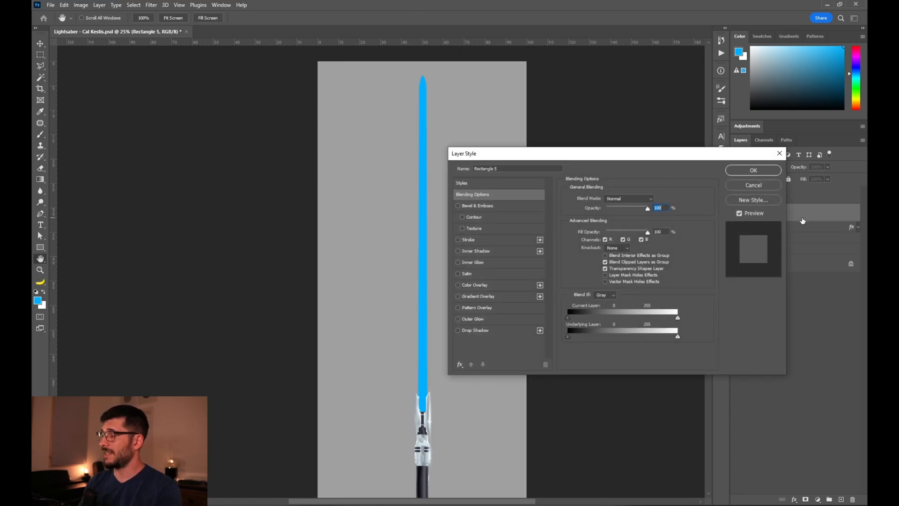
- Add a Drop Shadow glow at 100% opacity, ~11% spread, ~139 px size, colour #00aeff
{"action": "left_click_drag", "start_coordinate": [464, 153], "coordinate": [496, 110]}
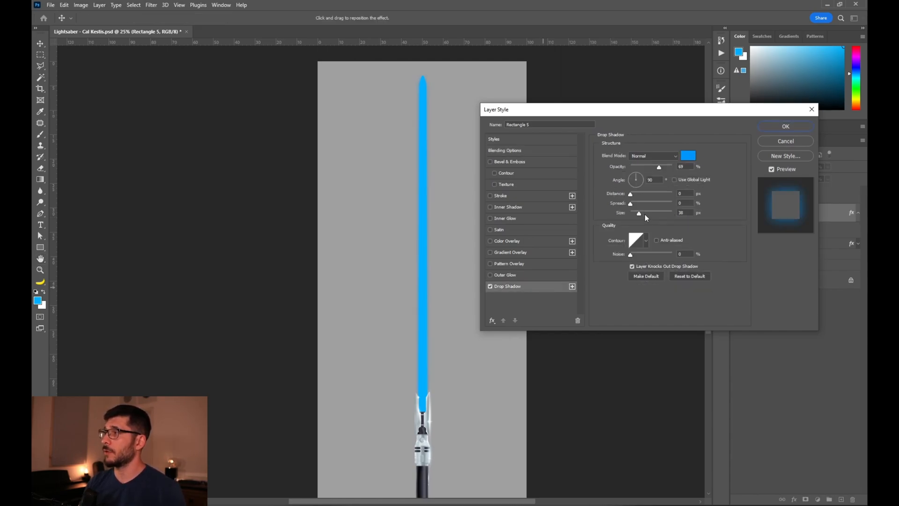
{"action": "left_click_drag", "start_coordinate": [658, 167], "coordinate": [672, 166]}
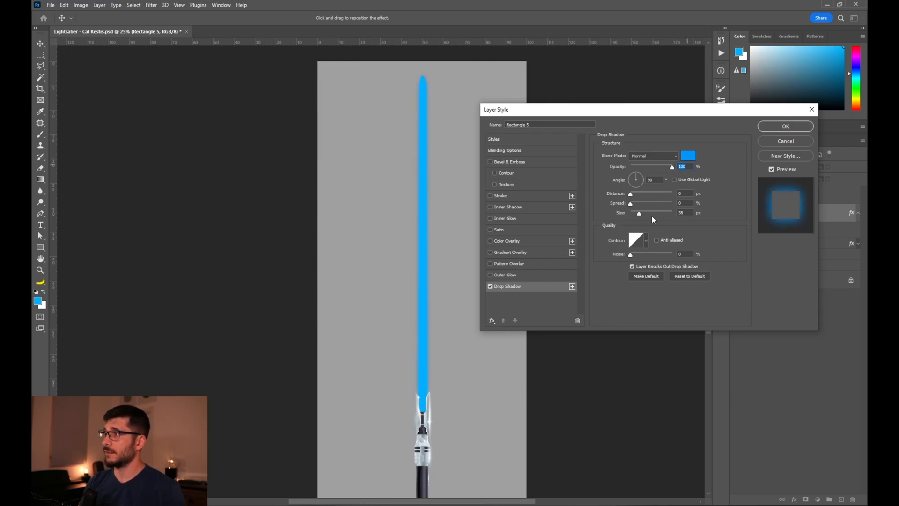
{"action": "left_click_drag", "start_coordinate": [639, 212], "coordinate": [655, 212]}
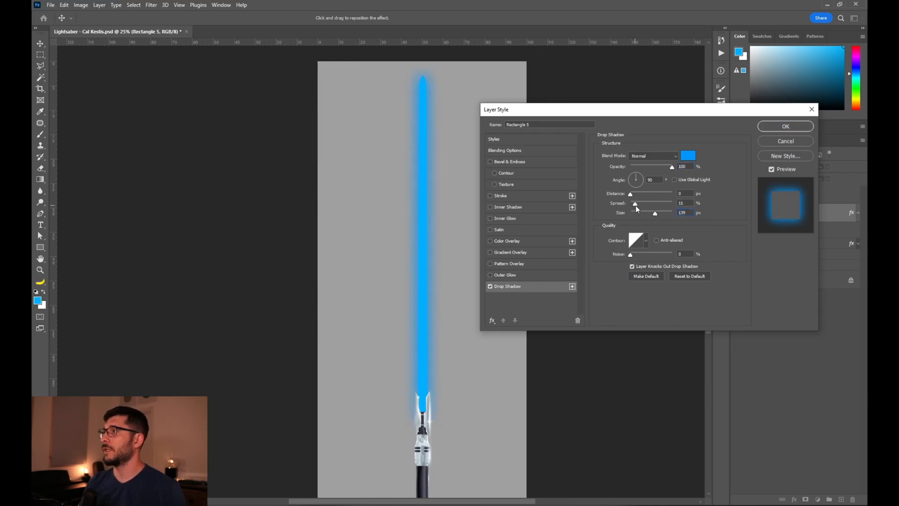
{"action": "left_click", "coordinate": [688, 155]}
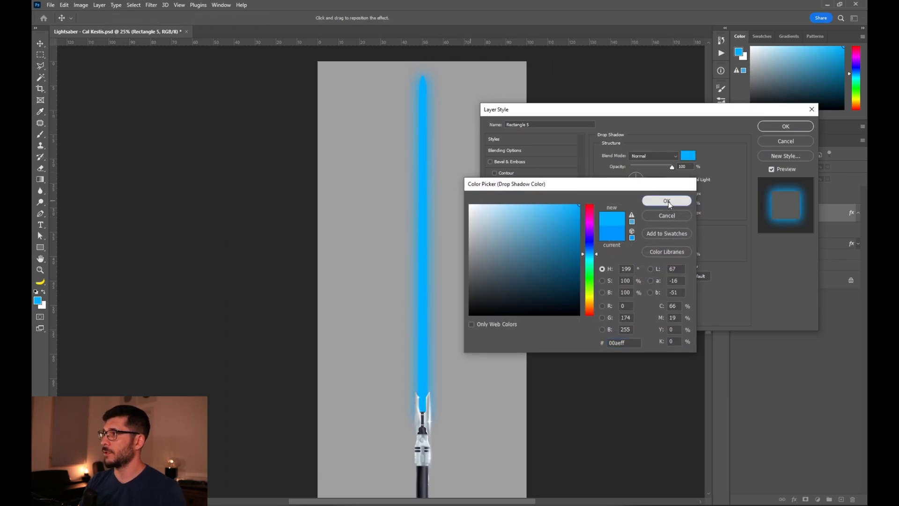
- Add a white Inner Glow in Linear Dodge (Add) mode for a bright blade core
{"action": "left_click", "coordinate": [667, 201]}
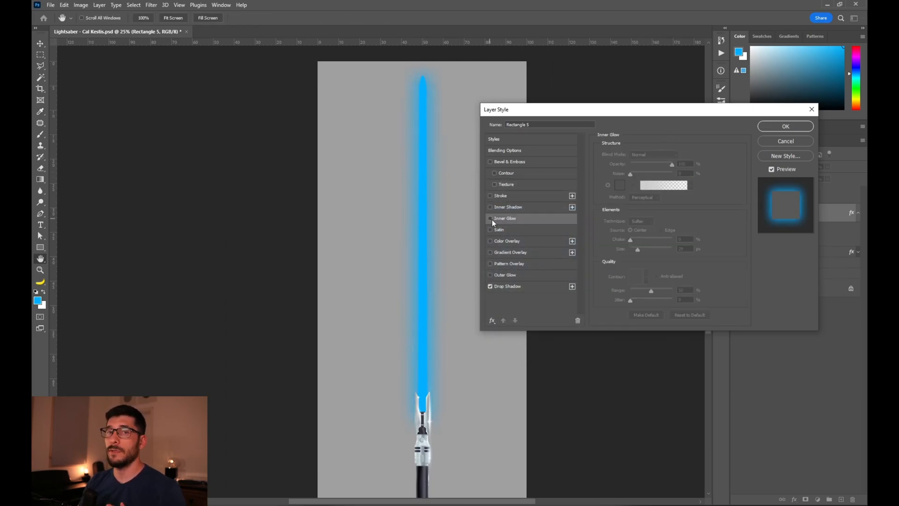
{"action": "left_click", "coordinate": [490, 219]}
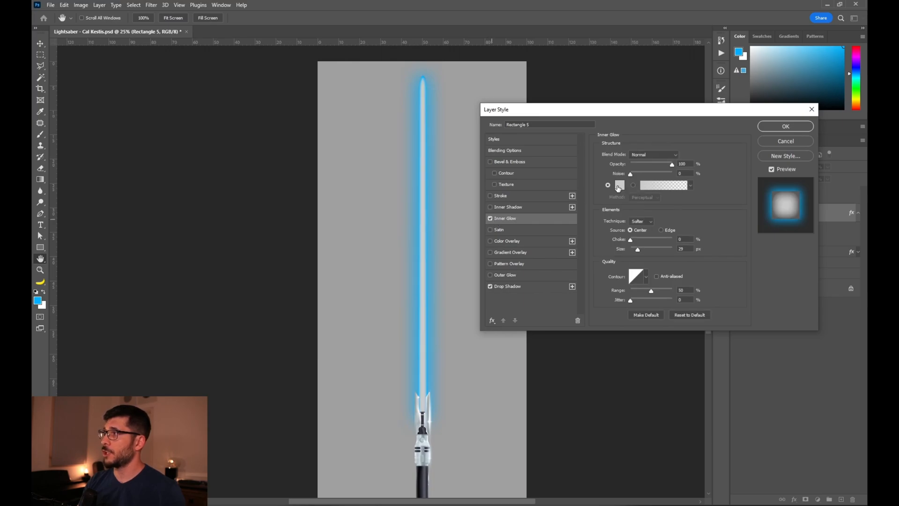
{"action": "left_click", "coordinate": [619, 184]}
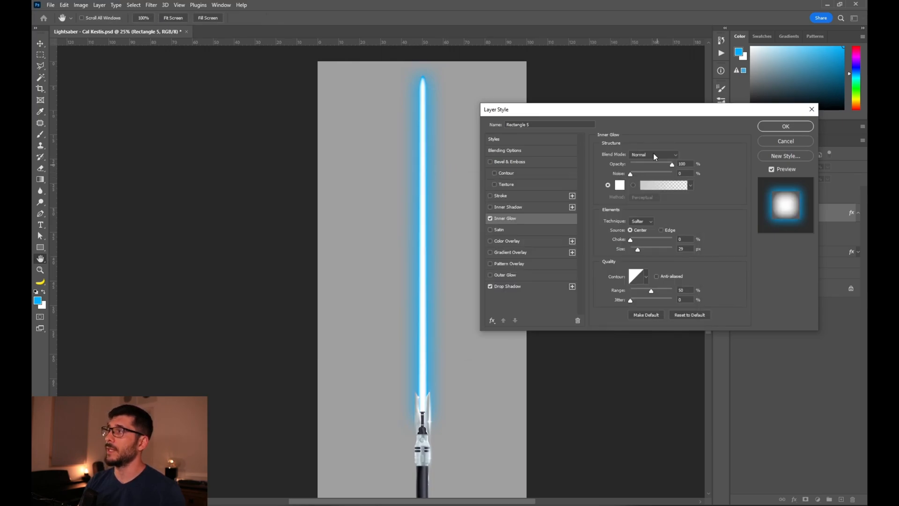
{"action": "left_click", "coordinate": [653, 154]}
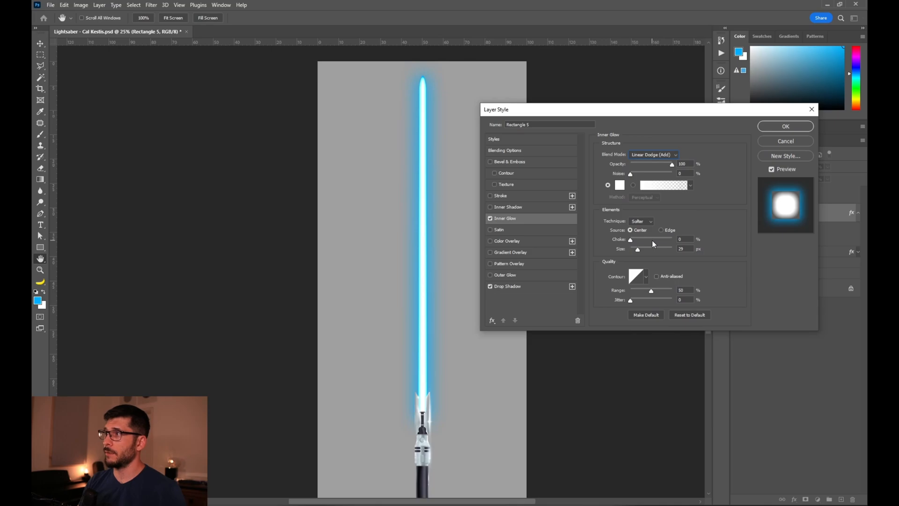
{"action": "mouse_move", "coordinate": [634, 233]}
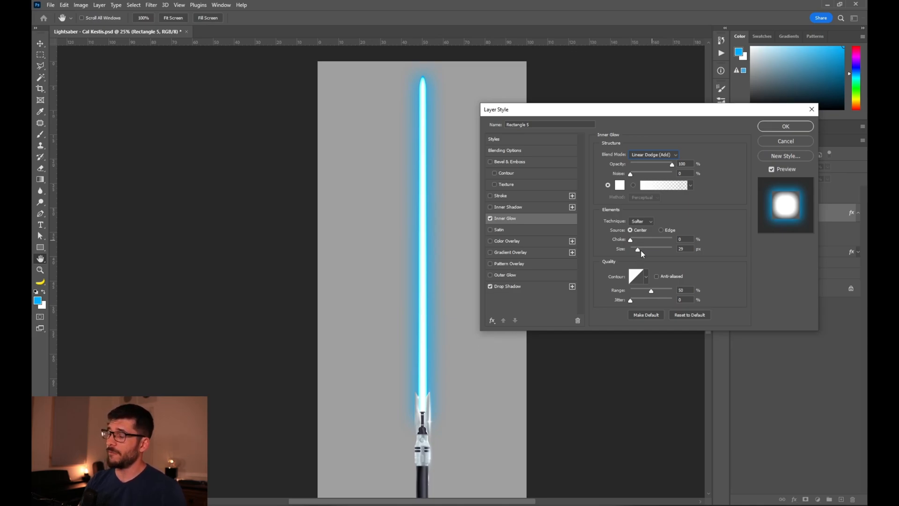
{"action": "mouse_move", "coordinate": [638, 249]}
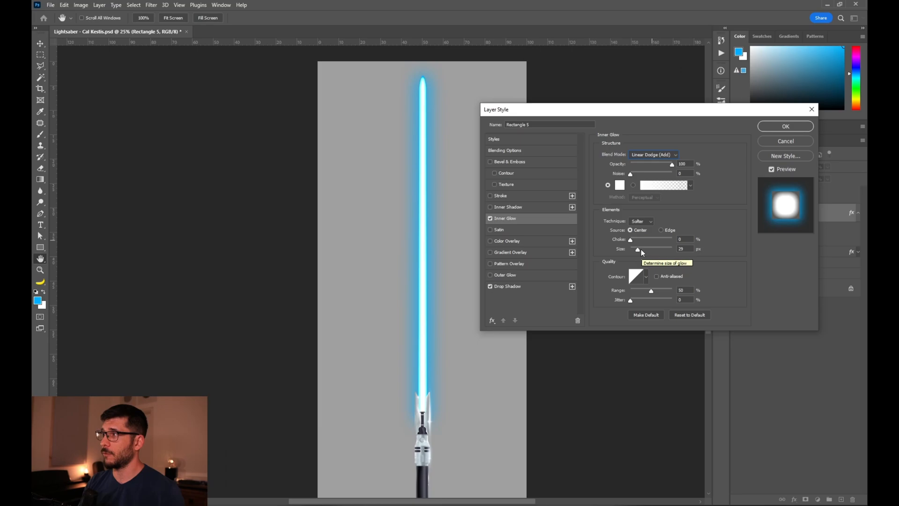
- Apply the blade's layer style with its inner glow and two drop shadows
{"action": "left_click", "coordinate": [784, 126]}
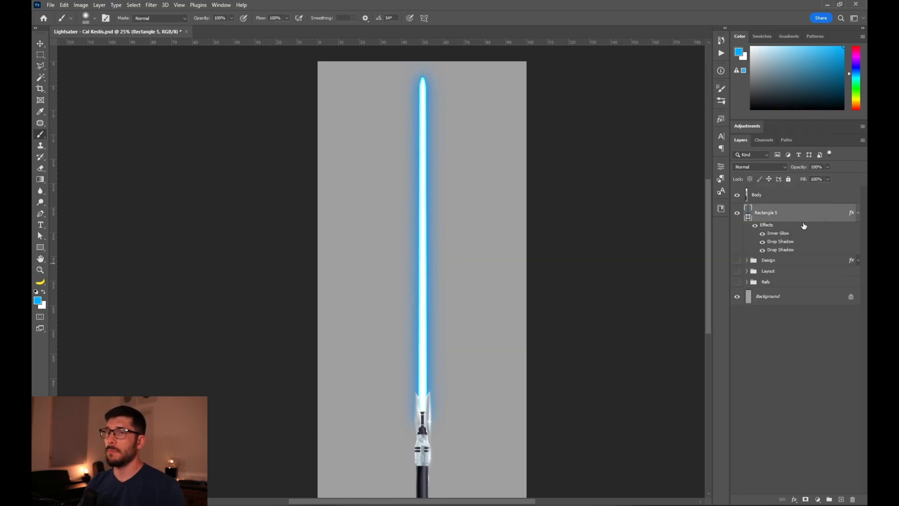
{"action": "mouse_move", "coordinate": [801, 226]}
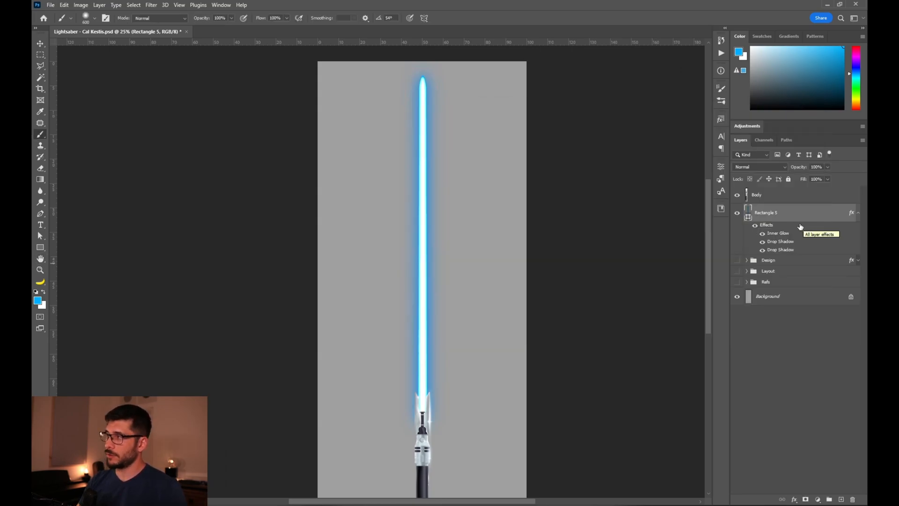
{"action": "mouse_move", "coordinate": [810, 256]}
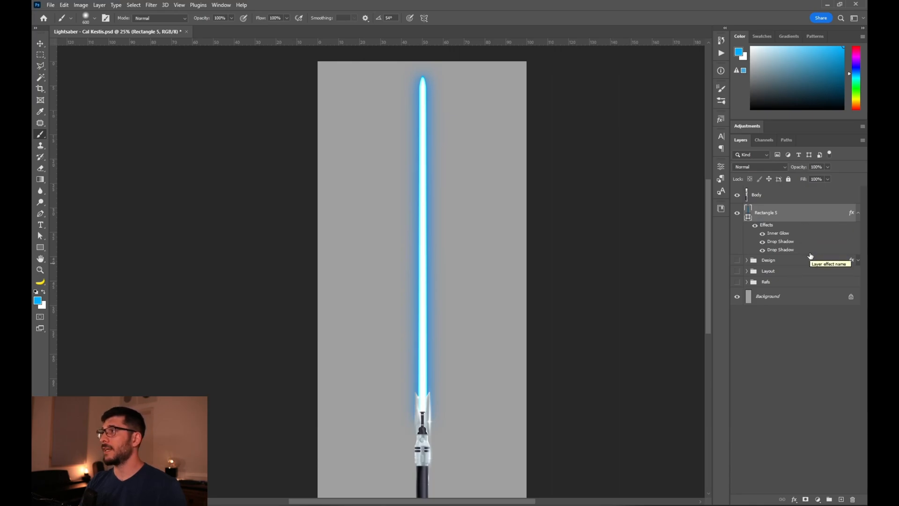
{"action": "mouse_move", "coordinate": [798, 357]}
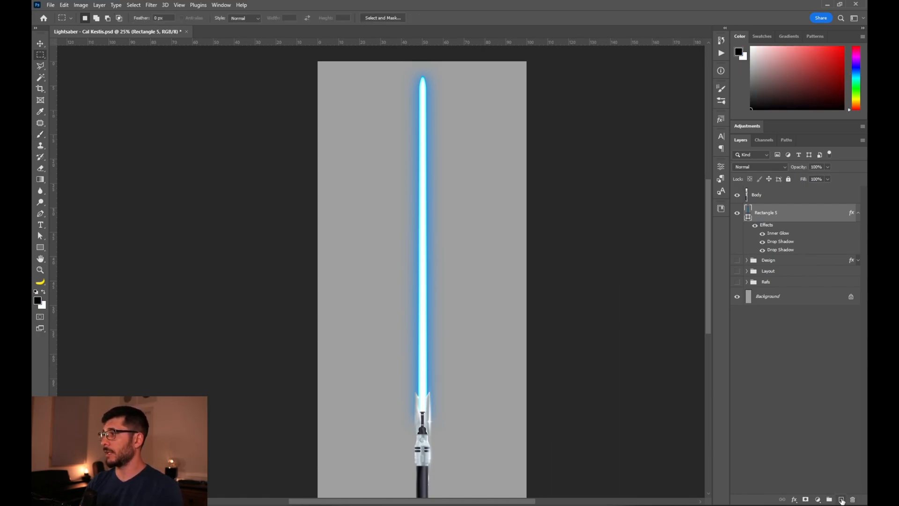
- Add a new empty layer above the blade and render Clouds onto it
{"action": "left_click", "coordinate": [842, 499]}
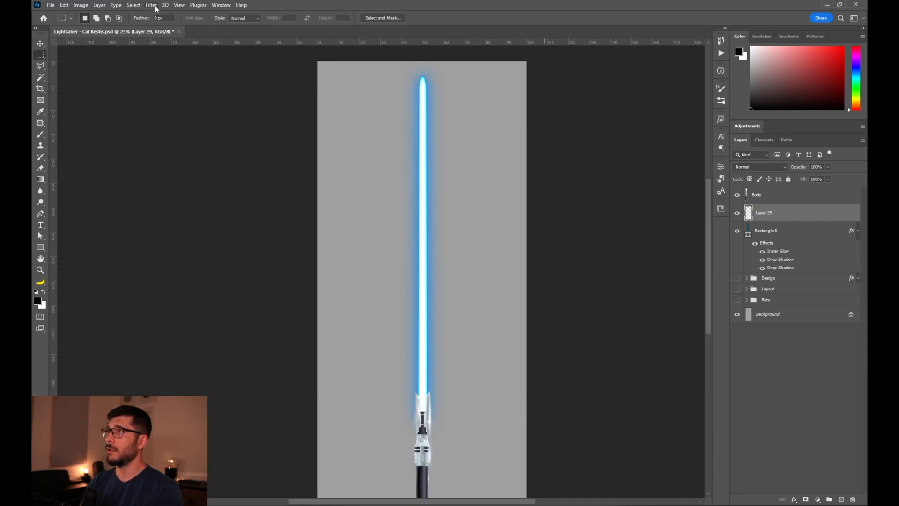
{"action": "left_click", "coordinate": [151, 5]}
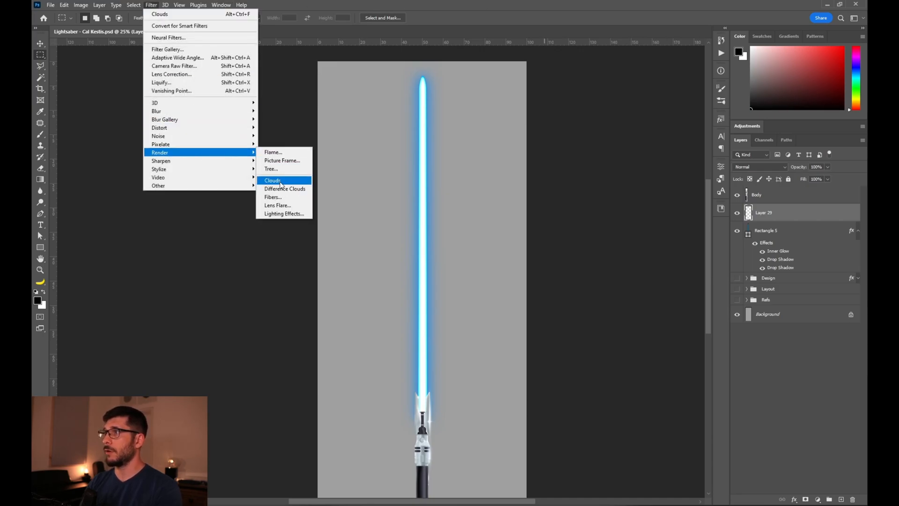
{"action": "left_click", "coordinate": [272, 180]}
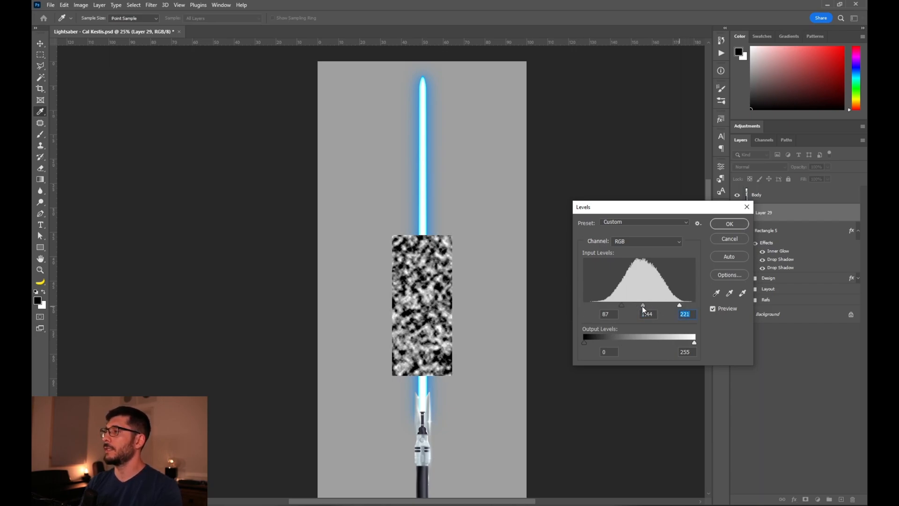
- Apply Levels with input black 91 and midtones 1 to the cloud layer
{"action": "left_click_drag", "start_coordinate": [643, 304], "coordinate": [659, 304]}
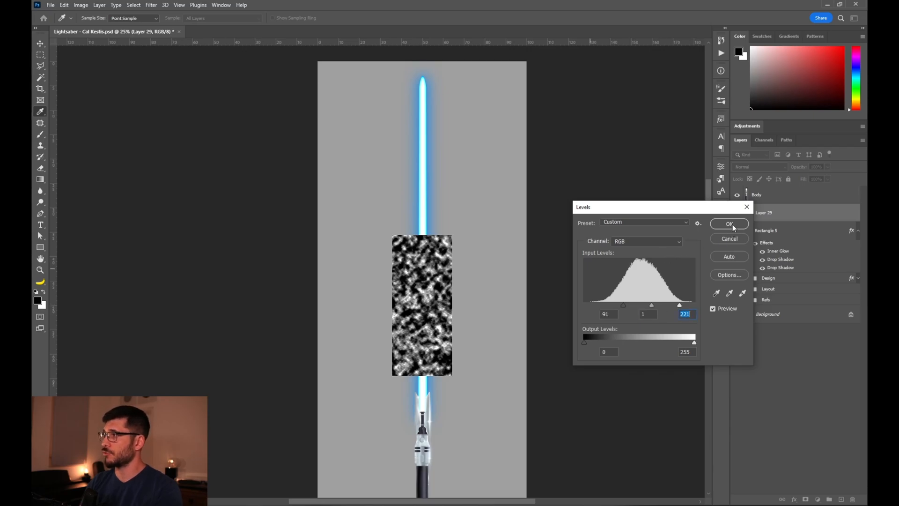
{"action": "left_click", "coordinate": [729, 224]}
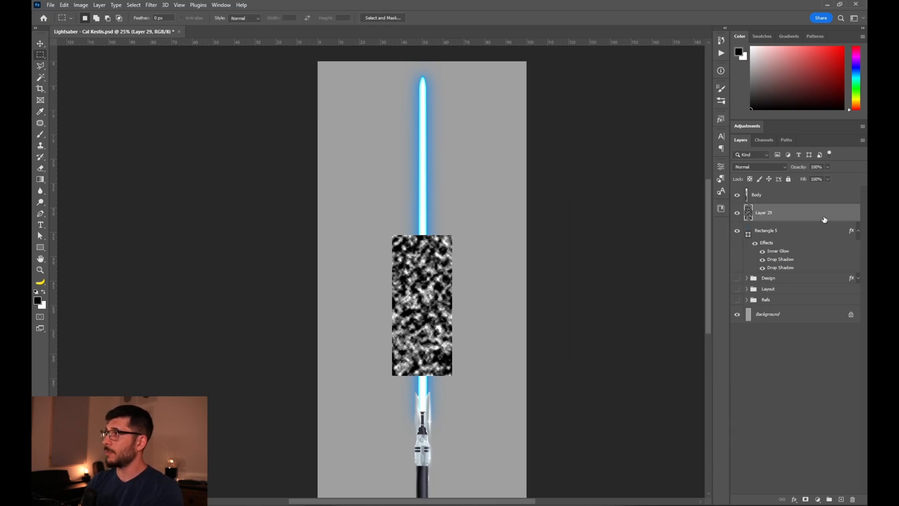
- Set Blend If so only the bright specks of the noise layer remain visible
{"action": "double_click", "coordinate": [764, 213]}
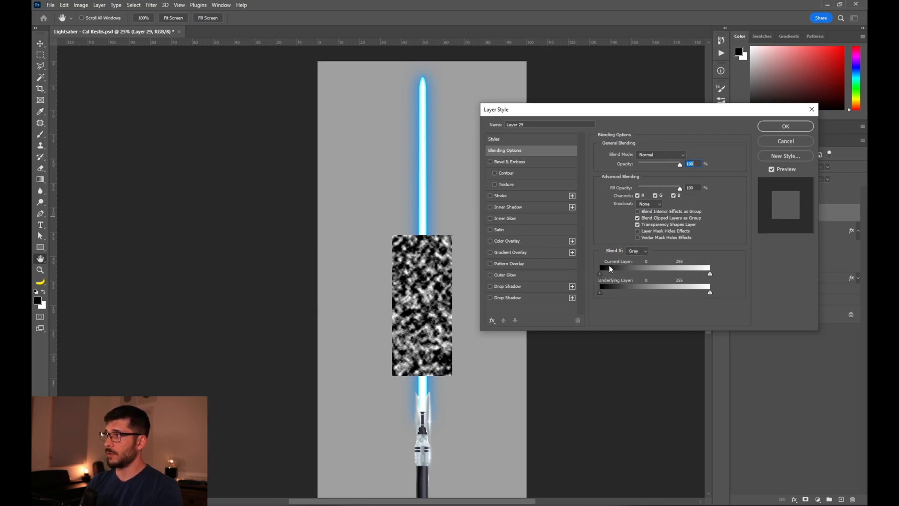
{"action": "left_click_drag", "start_coordinate": [601, 268], "coordinate": [643, 268]}
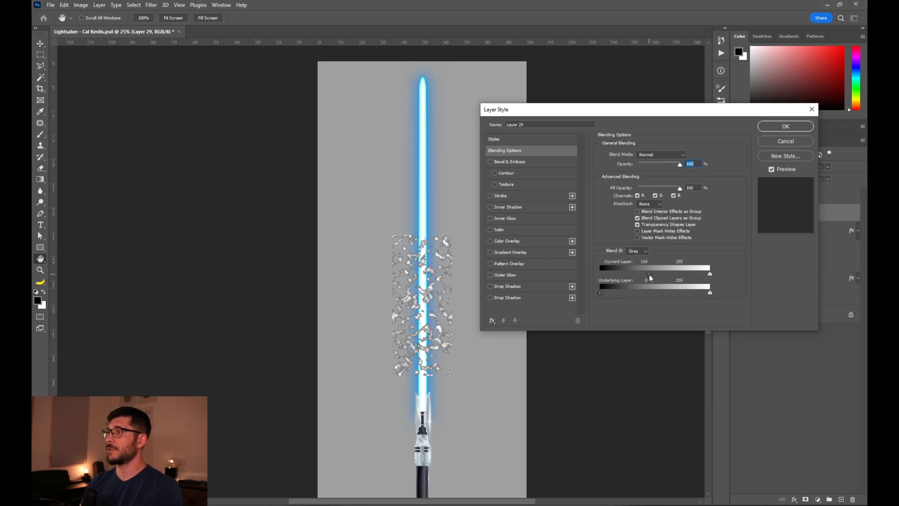
{"action": "left_click_drag", "start_coordinate": [651, 275], "coordinate": [647, 275]}
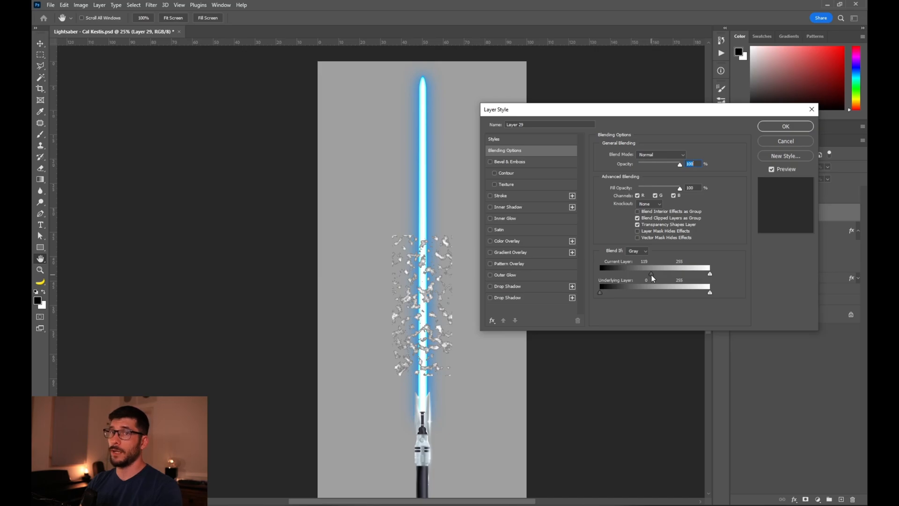
{"action": "left_click", "coordinate": [785, 126]}
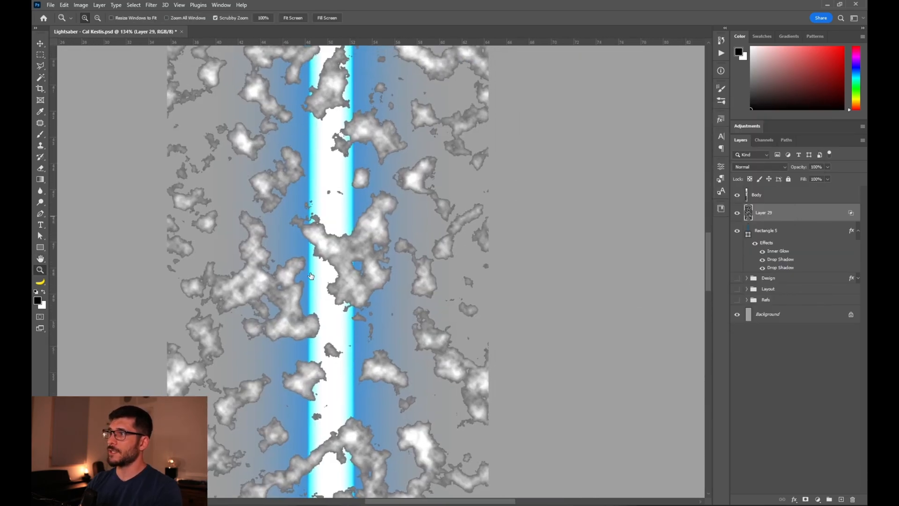
- Split the Blend If slider to about 146/182 to soften the speck edges
{"action": "double_click", "coordinate": [764, 212]}
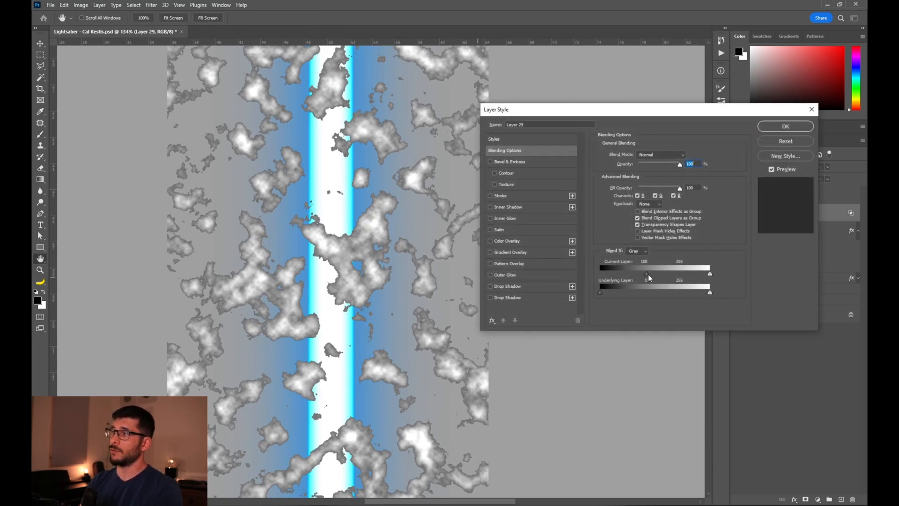
{"action": "left_click_drag", "start_coordinate": [645, 274], "coordinate": [660, 274]}
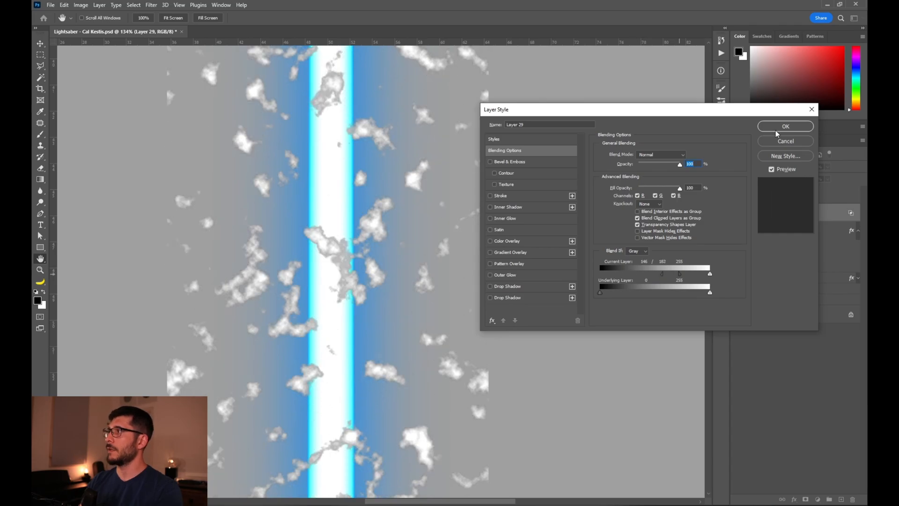
{"action": "left_click", "coordinate": [785, 126]}
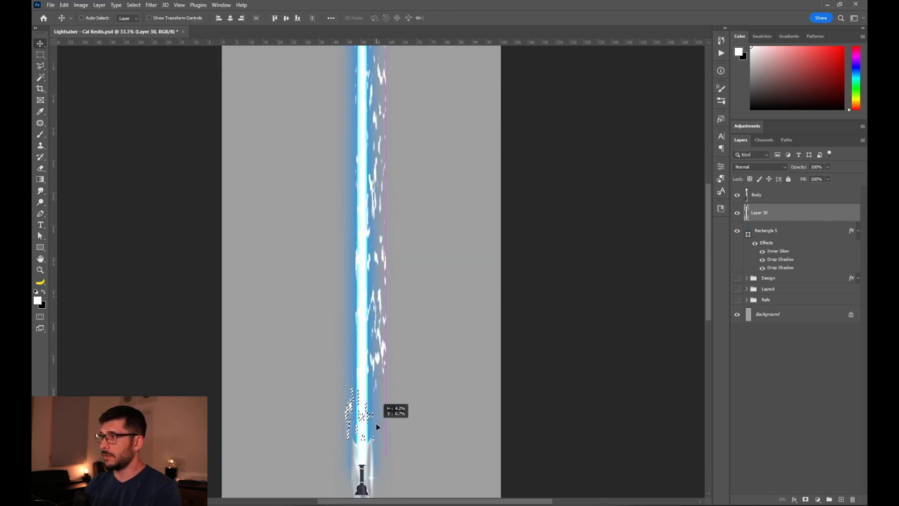
- Move the narrowed speck strip onto the blue blade
{"action": "left_click_drag", "start_coordinate": [386, 102], "coordinate": [416, 286]}
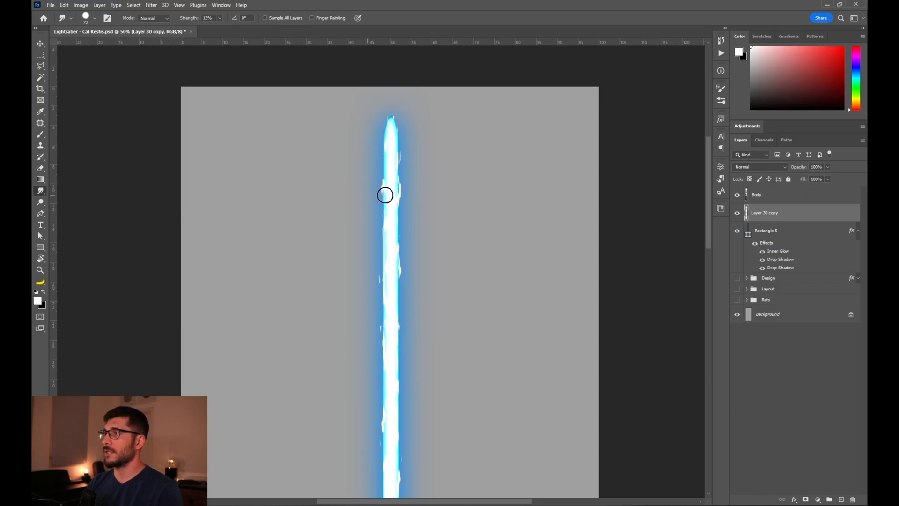
- Smudge the edges of the white core to give the blue blade a flickering look
{"action": "left_click", "coordinate": [207, 18]}
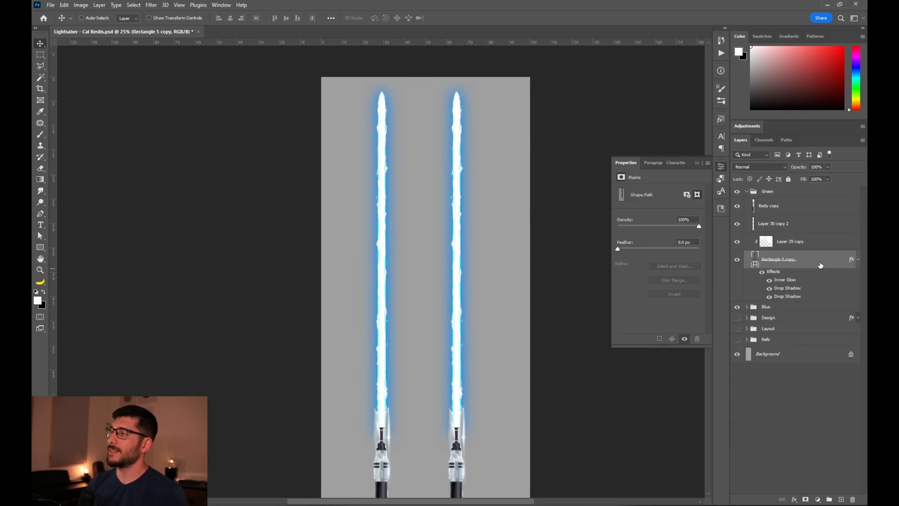
- Add a clipped Hue/Saturation adjustment to the second saber's glow and shift Hue to -80 for green
{"action": "right_click", "coordinate": [779, 259]}
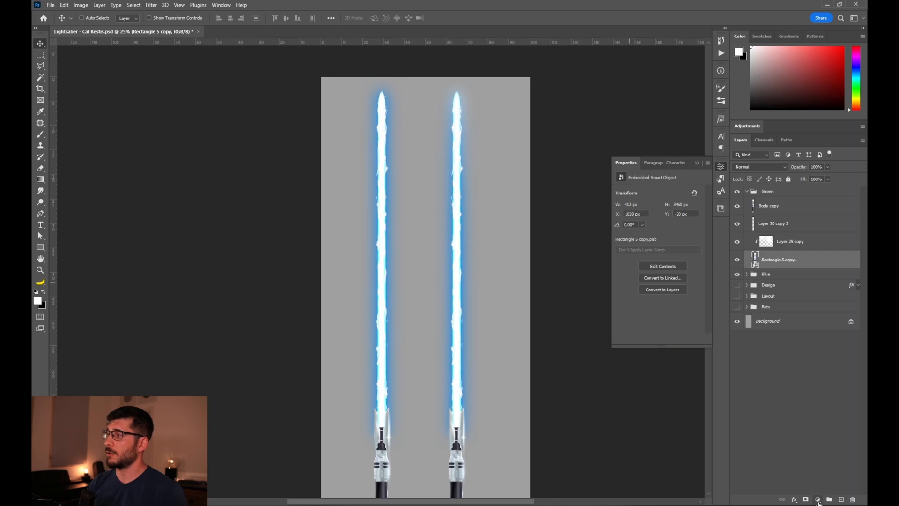
{"action": "left_click", "coordinate": [819, 500]}
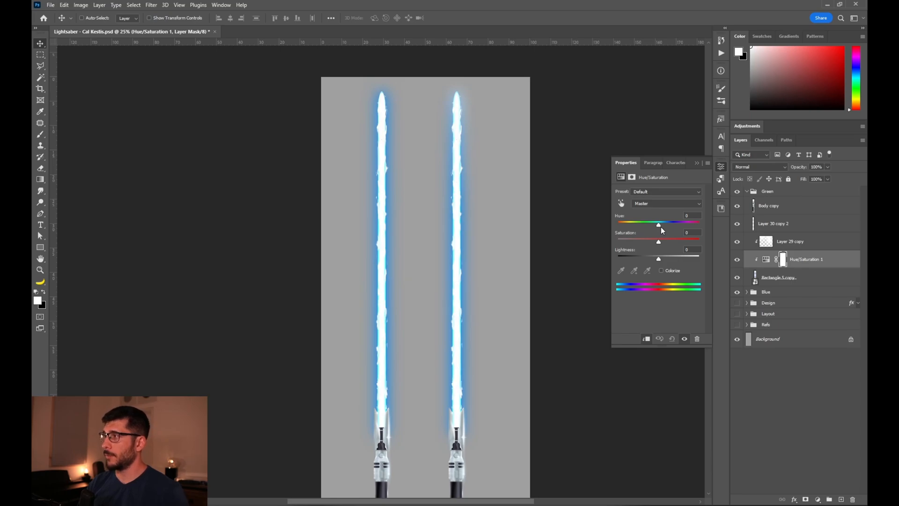
{"action": "left_click_drag", "start_coordinate": [658, 223], "coordinate": [654, 223]}
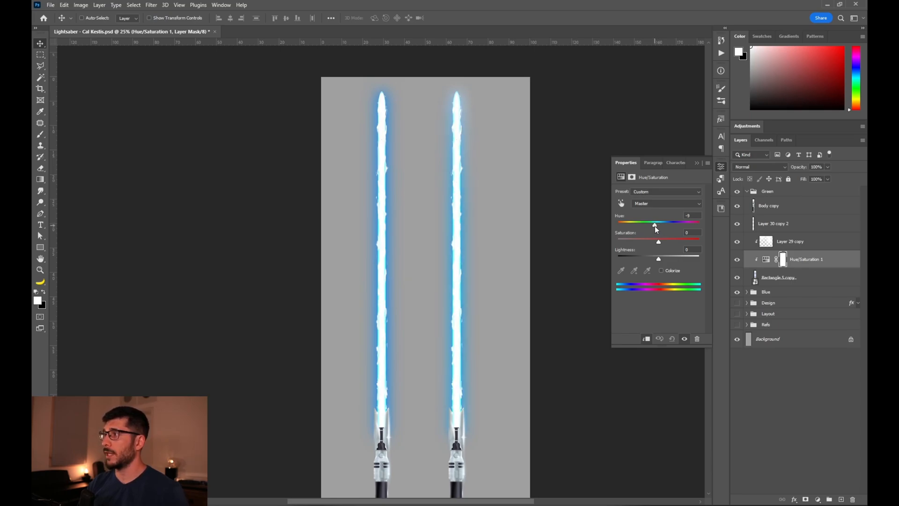
{"action": "left_click_drag", "start_coordinate": [654, 223], "coordinate": [647, 223]}
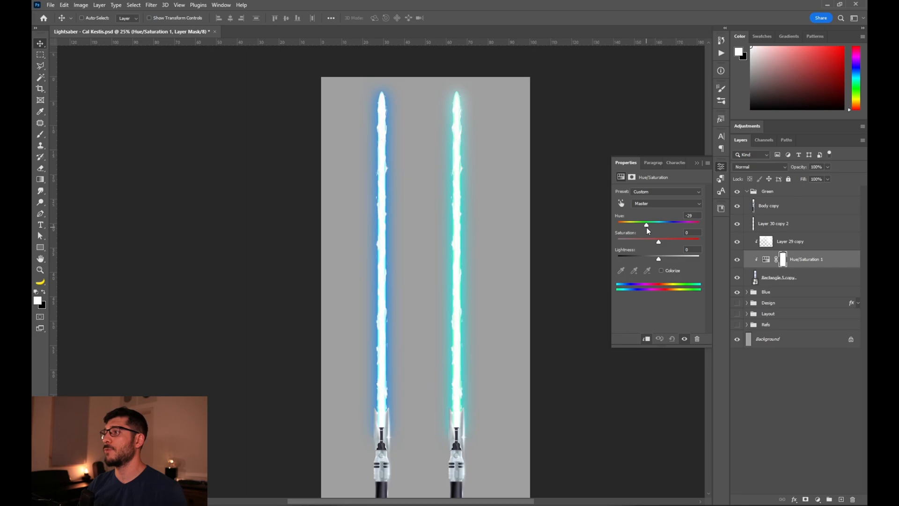
{"action": "left_click_drag", "start_coordinate": [647, 223], "coordinate": [635, 222]}
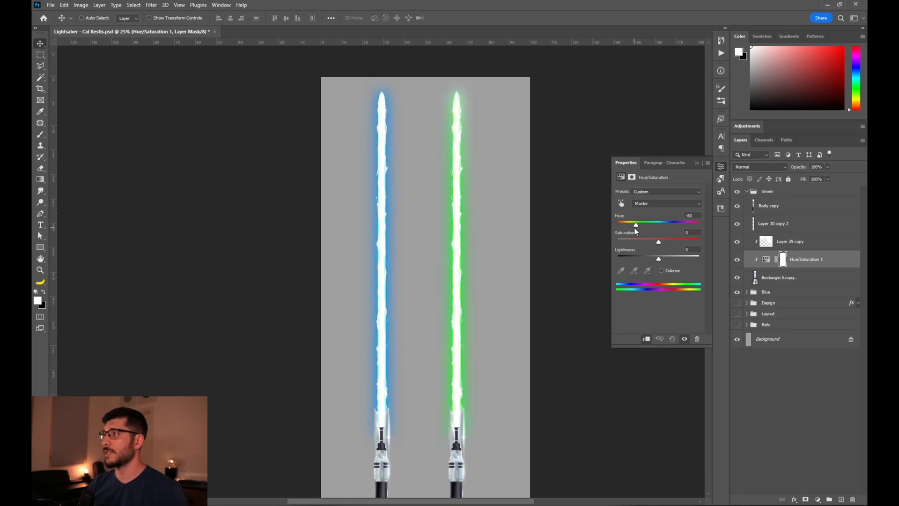
{"action": "left_click_drag", "start_coordinate": [636, 224], "coordinate": [631, 224]}
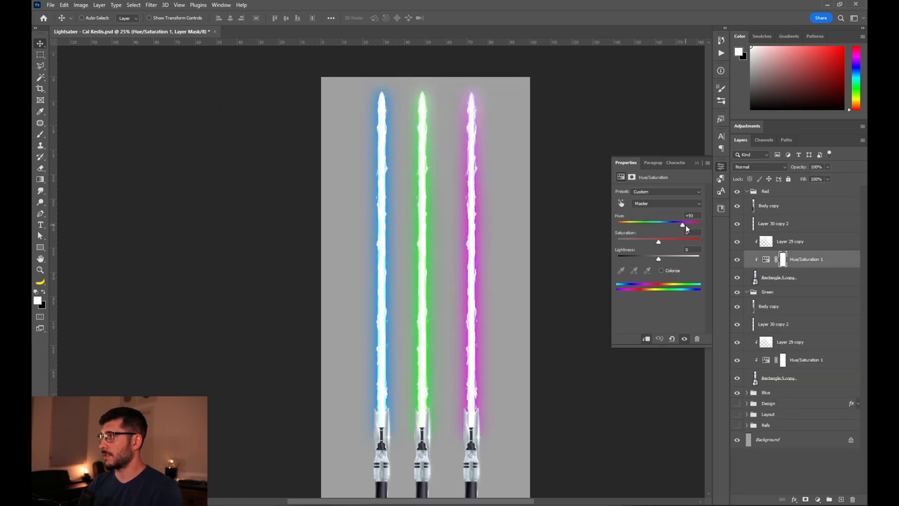
- Set the Red group's Hue to +164 so the third saber's glow turns red
{"action": "left_click_drag", "start_coordinate": [682, 224], "coordinate": [697, 224]}
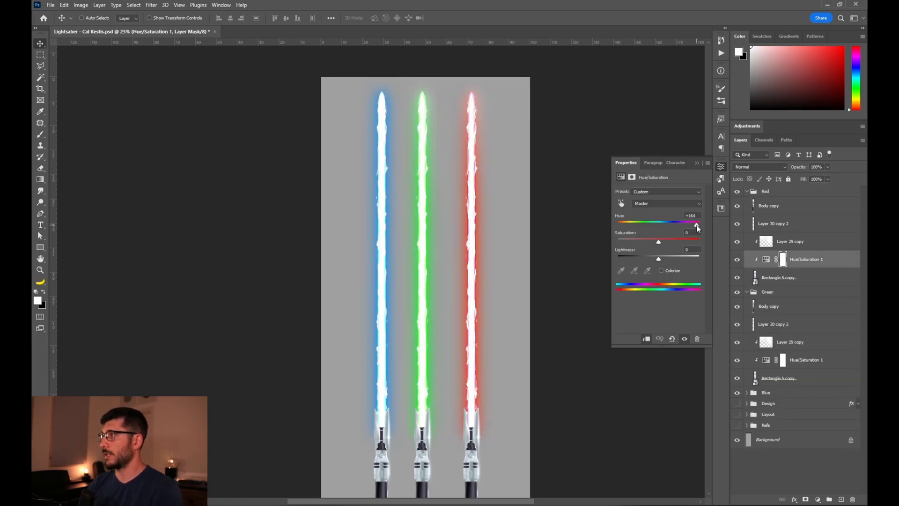
{"action": "left_click", "coordinate": [773, 223]}
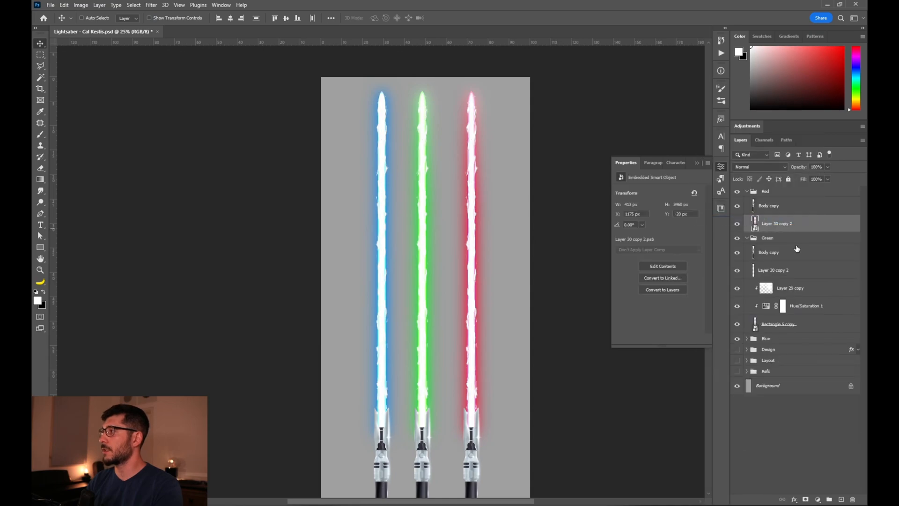
- Give the red saber's core layer a smaller red outer glow and a pale yellow inner glow
{"action": "left_click", "coordinate": [777, 222]}
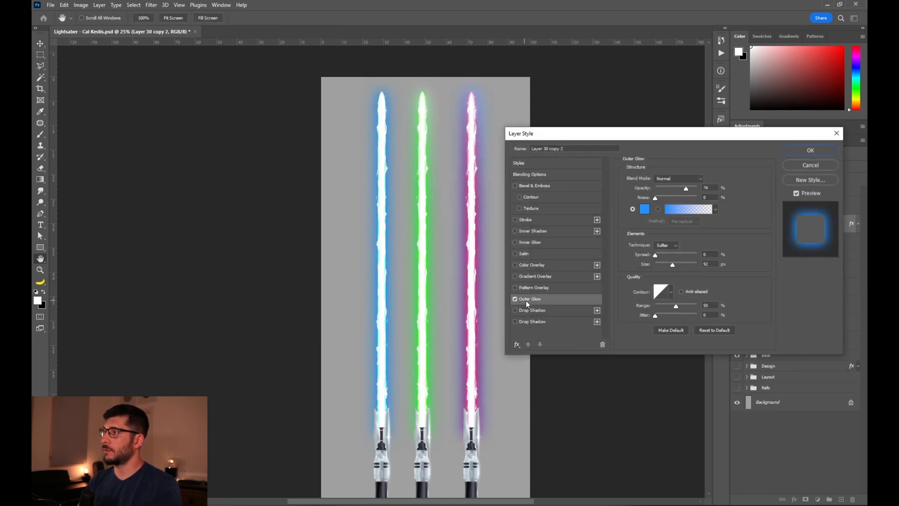
{"action": "left_click", "coordinate": [645, 209]}
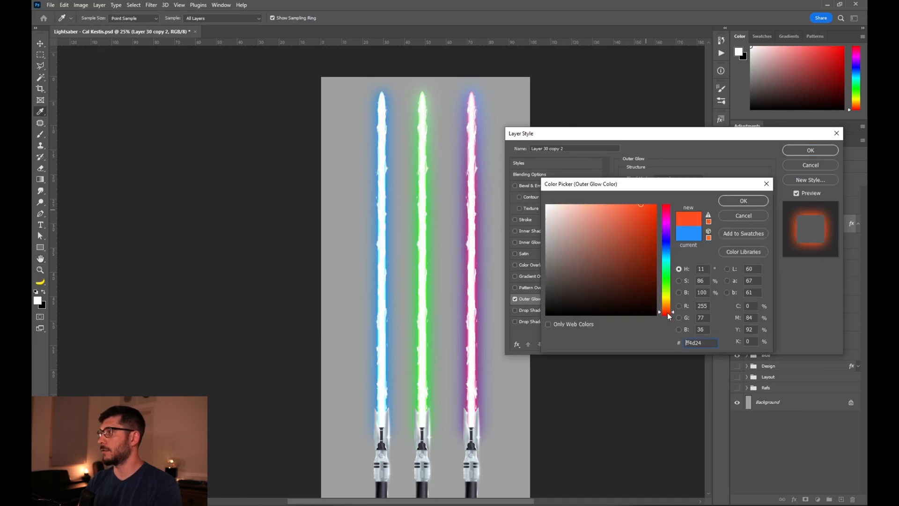
{"action": "left_click", "coordinate": [743, 199]}
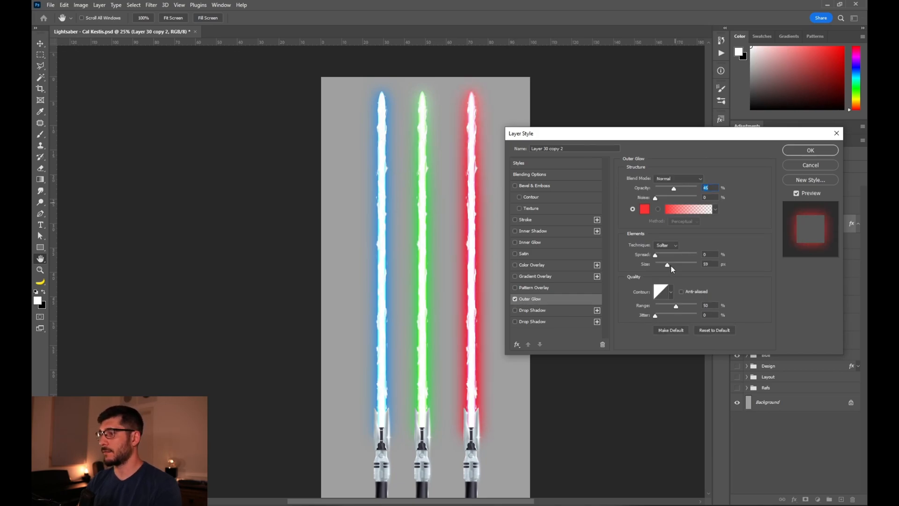
{"action": "left_click", "coordinate": [533, 242]}
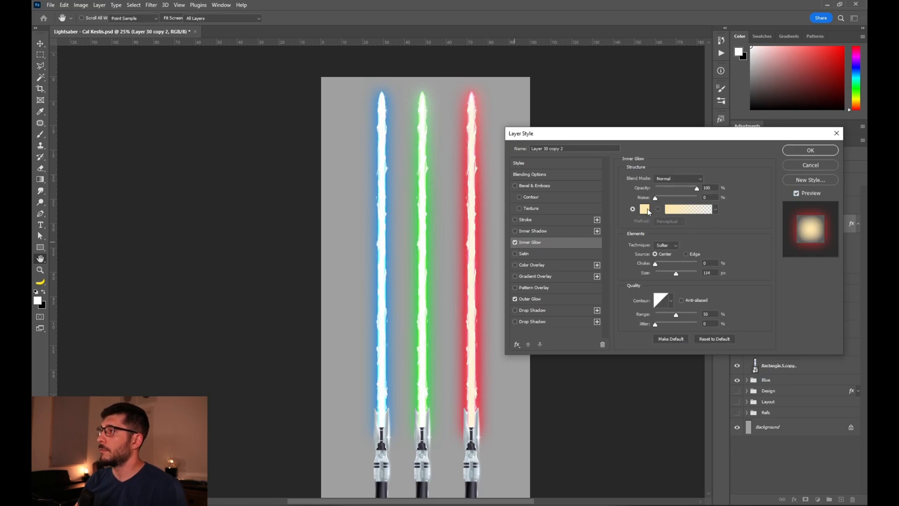
{"action": "left_click", "coordinate": [644, 209]}
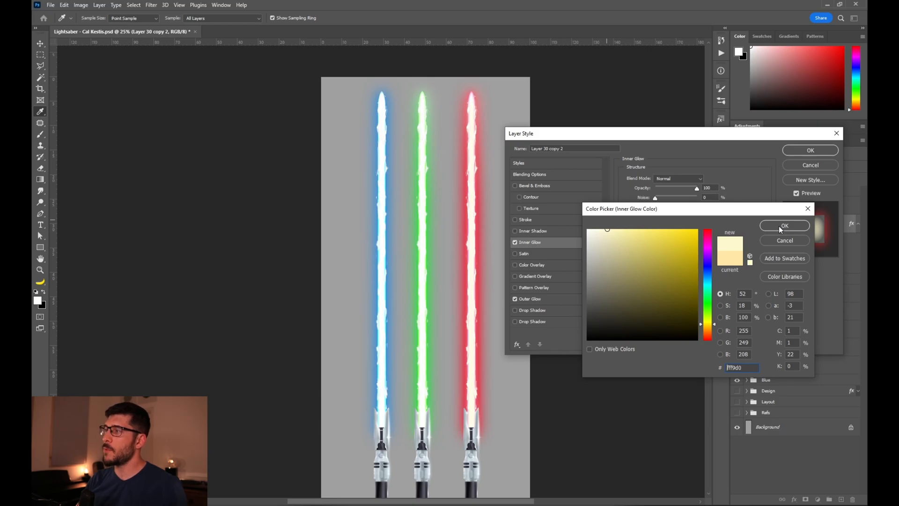
{"action": "left_click", "coordinate": [784, 224]}
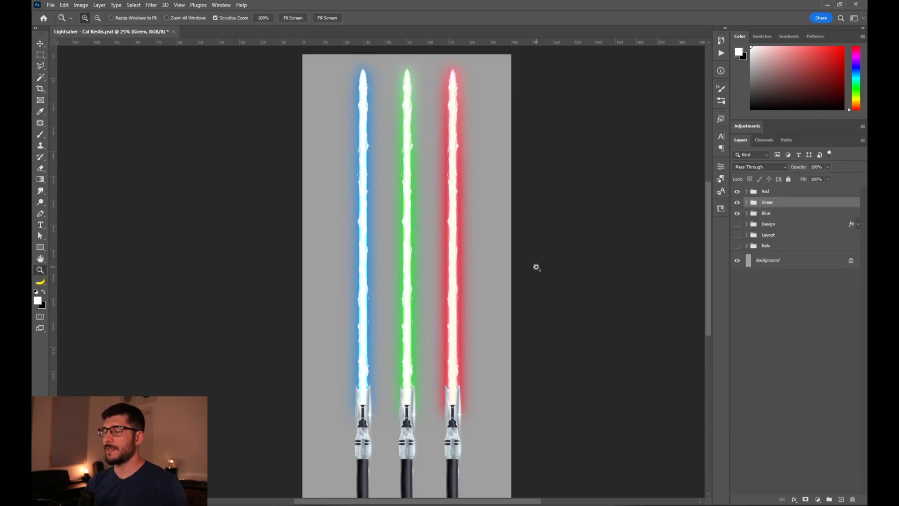
{"action": "mouse_move", "coordinate": [779, 221]}
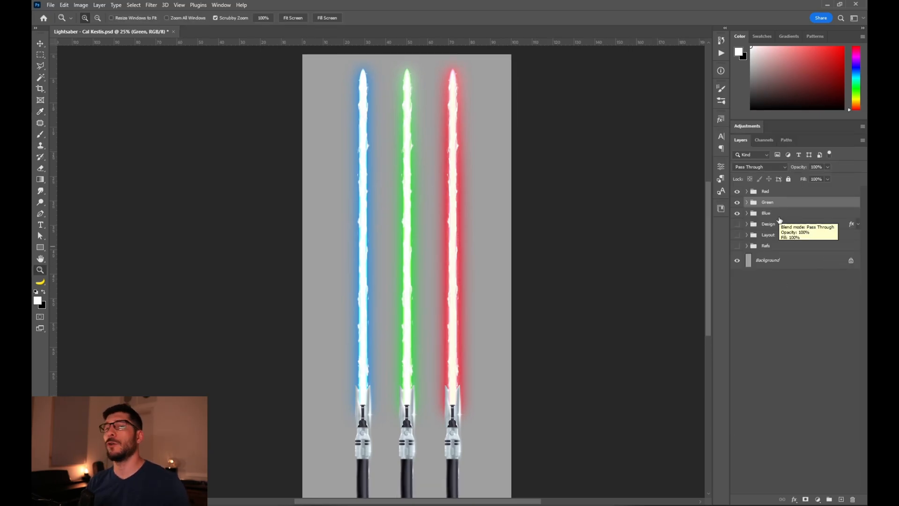